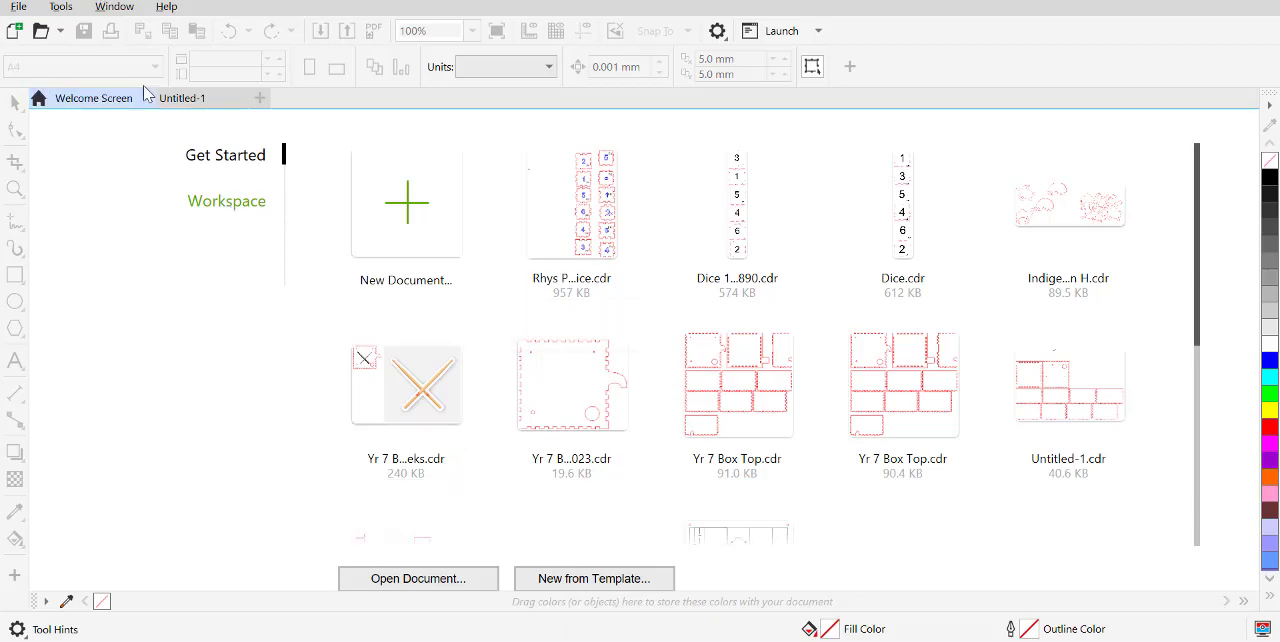
mouse_move(357, 250)
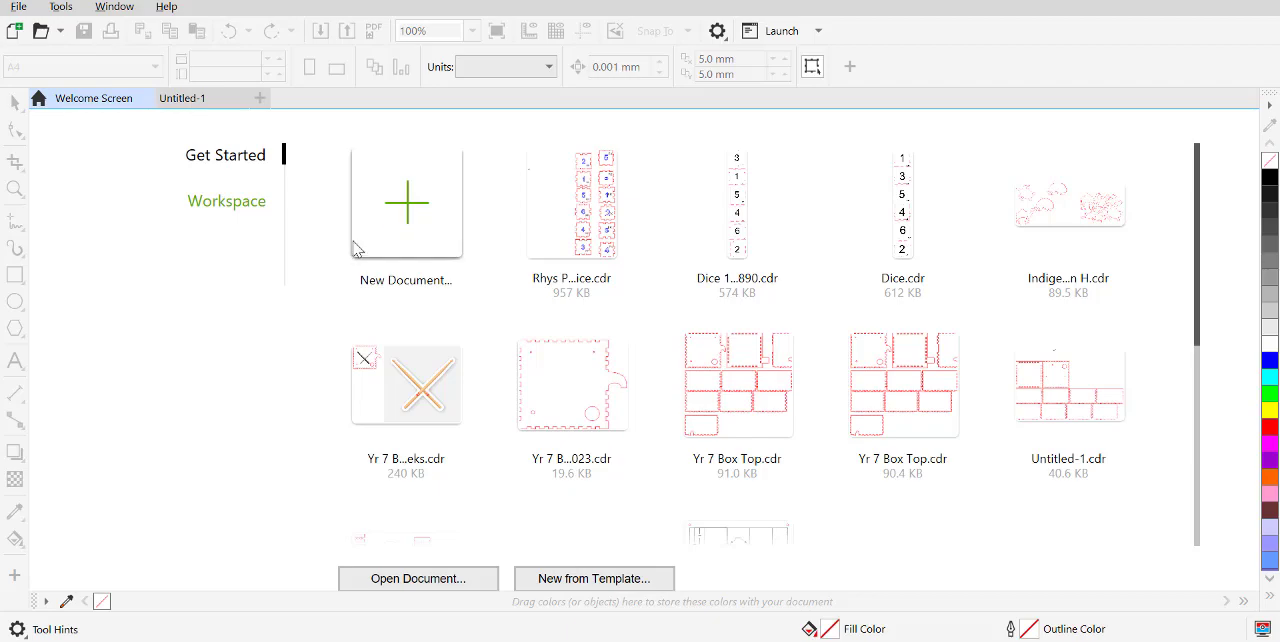
Create a new 1000 × 600 mm document in millimetres with landscape orientation
left_click(406, 203)
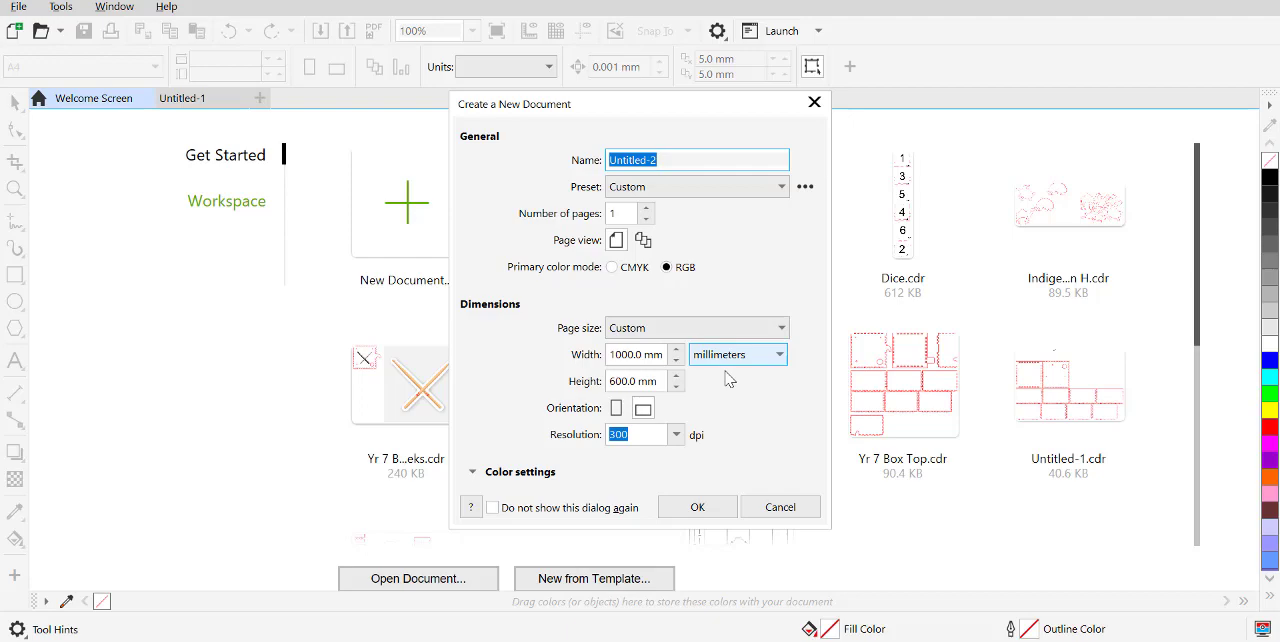
left_click(635, 354)
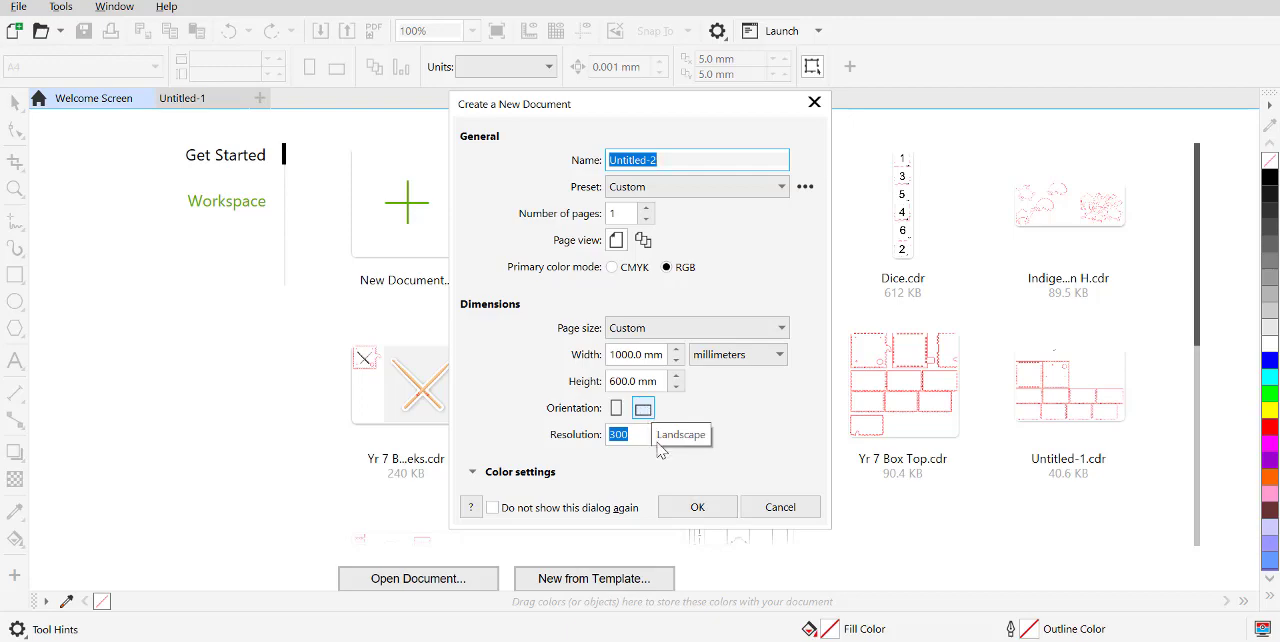
left_click(697, 506)
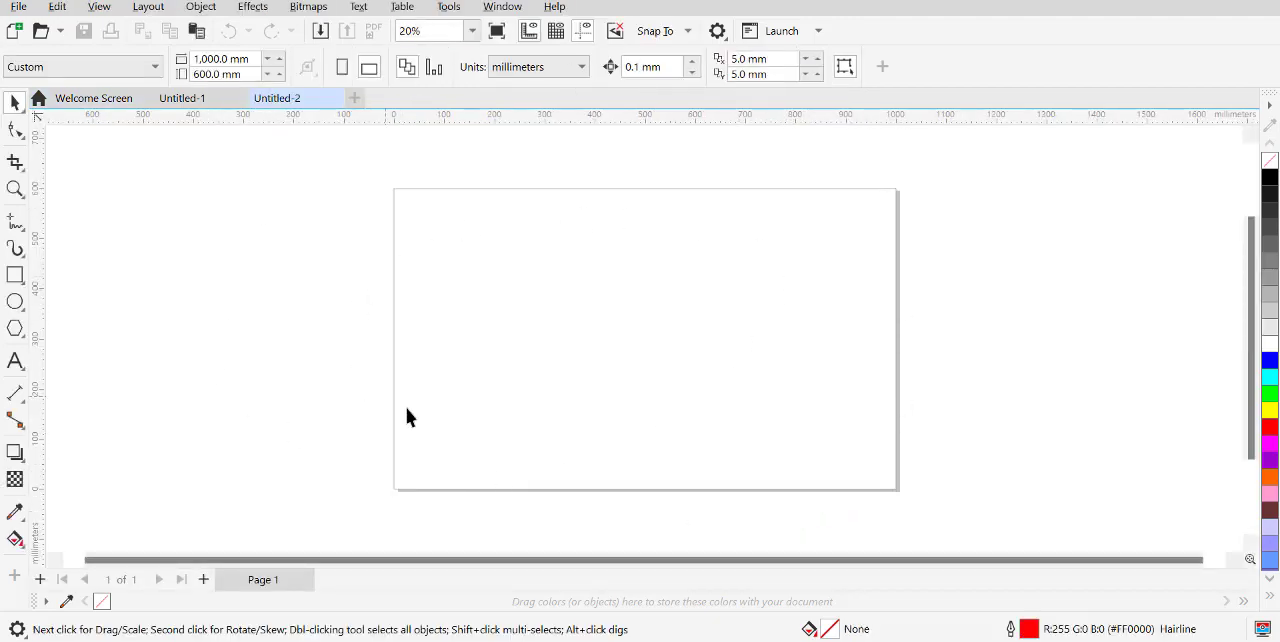
Draw the board rectangle in the page's upper left and set its width to 350 mm
left_click(15, 275)
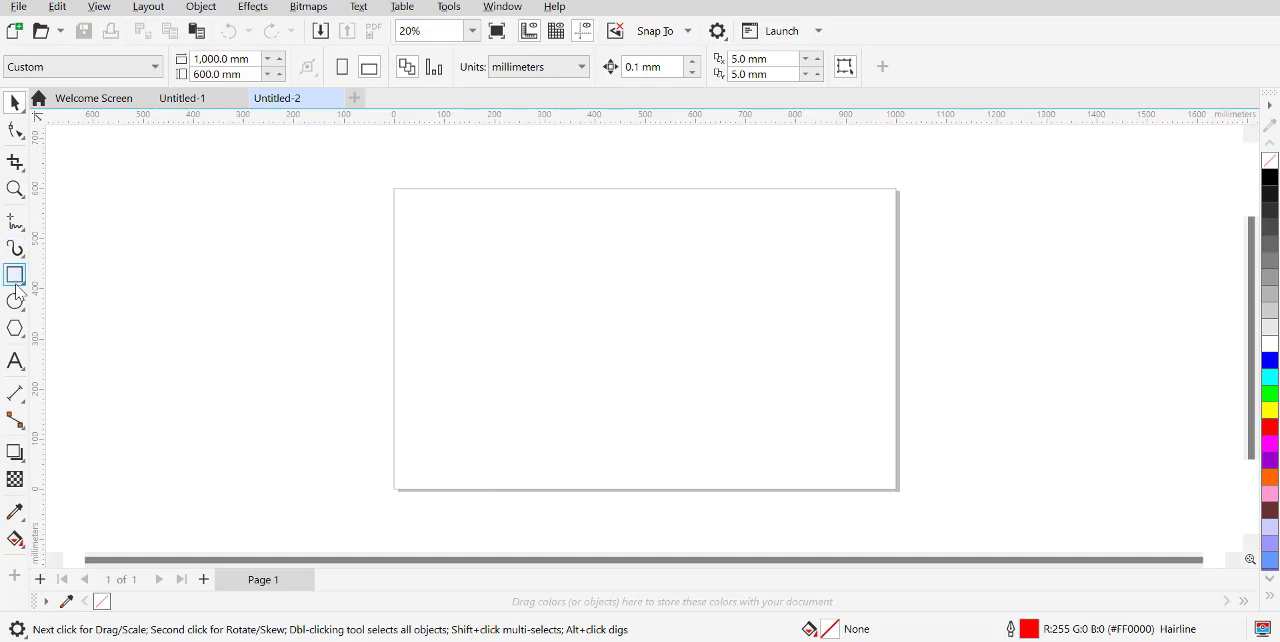
left_click(15, 276)
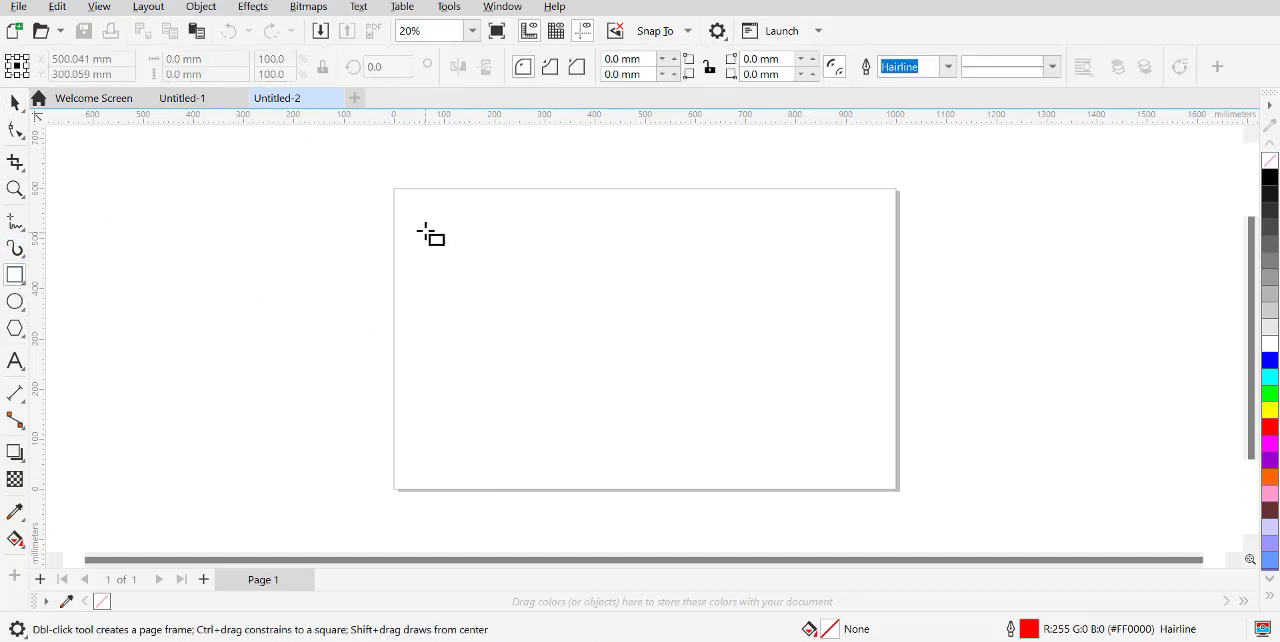
left_click_drag(423, 222, 623, 347)
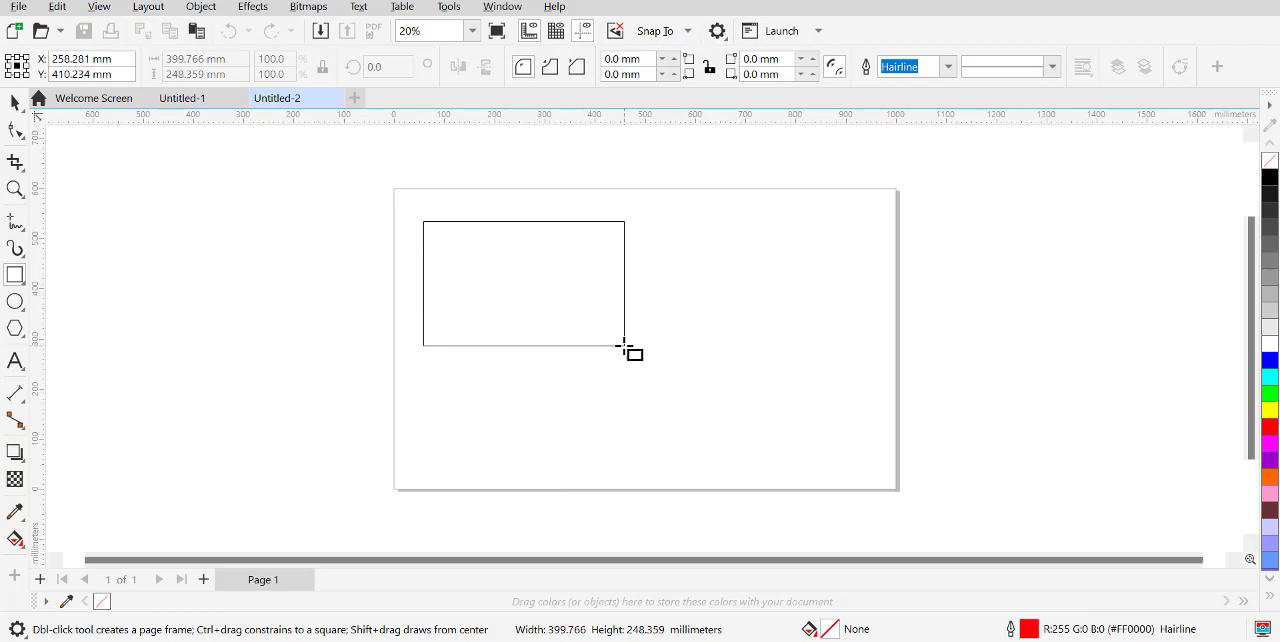
left_click_drag(625, 350, 620, 343)
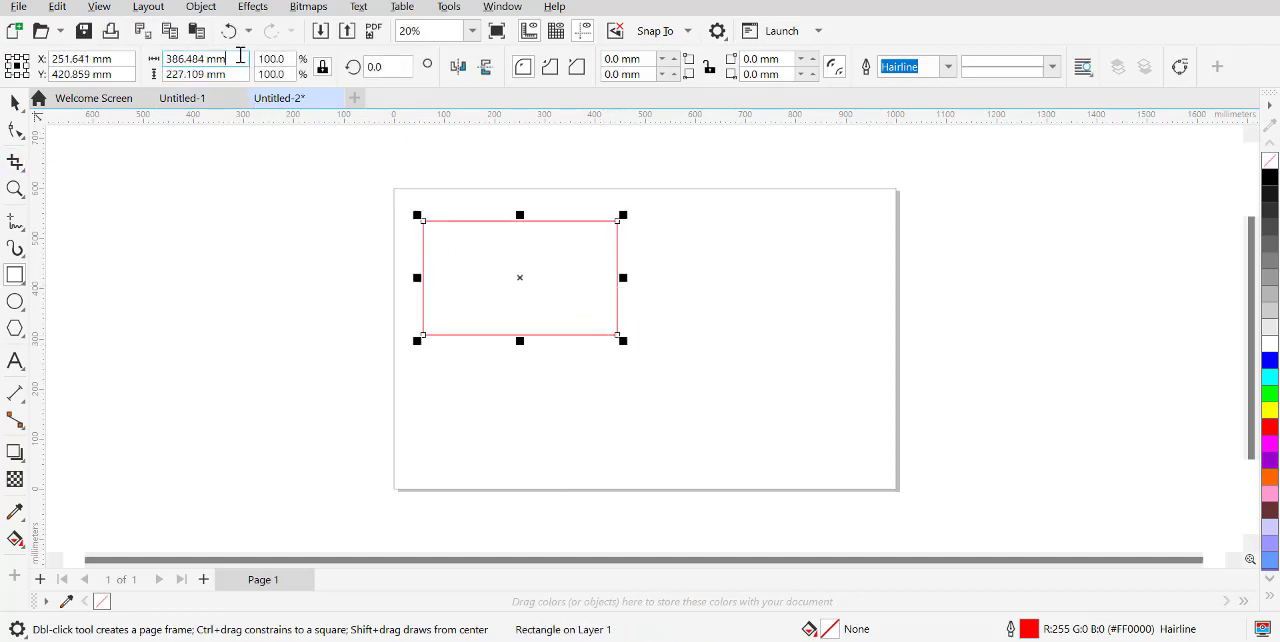
type("350")
left_click(205, 74)
type("210")
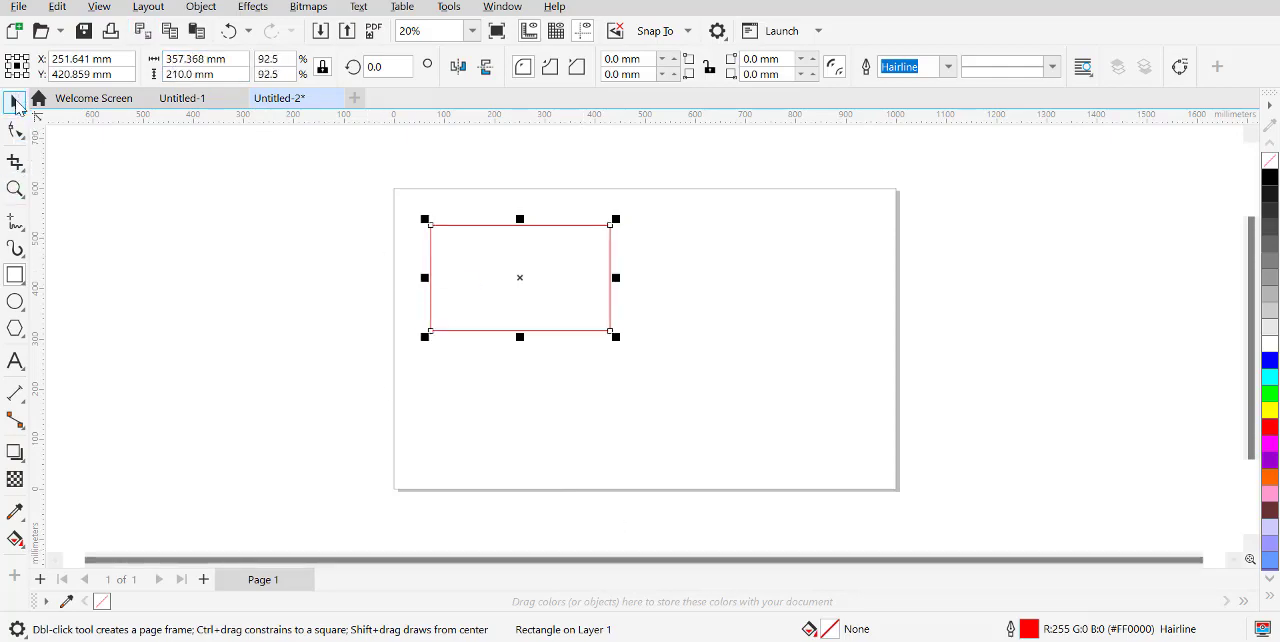
left_click(15, 102)
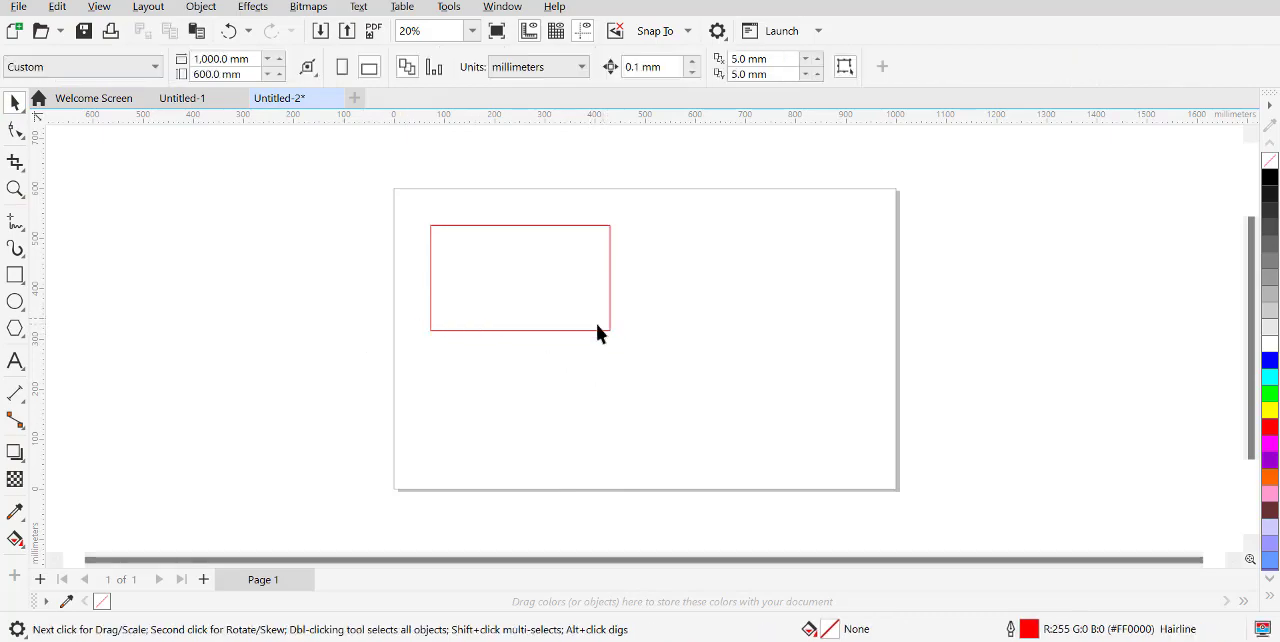
mouse_move(438, 316)
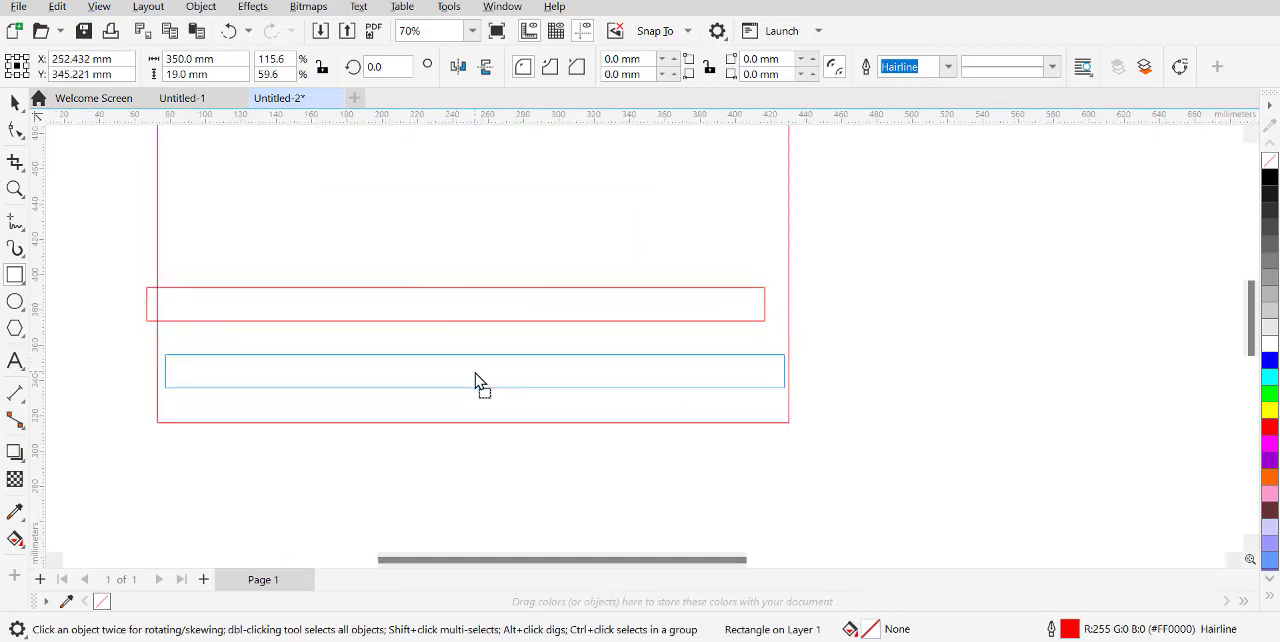
Position the 350 mm strip at the board's bottom and select its height to set 19 mm
left_click(474, 371)
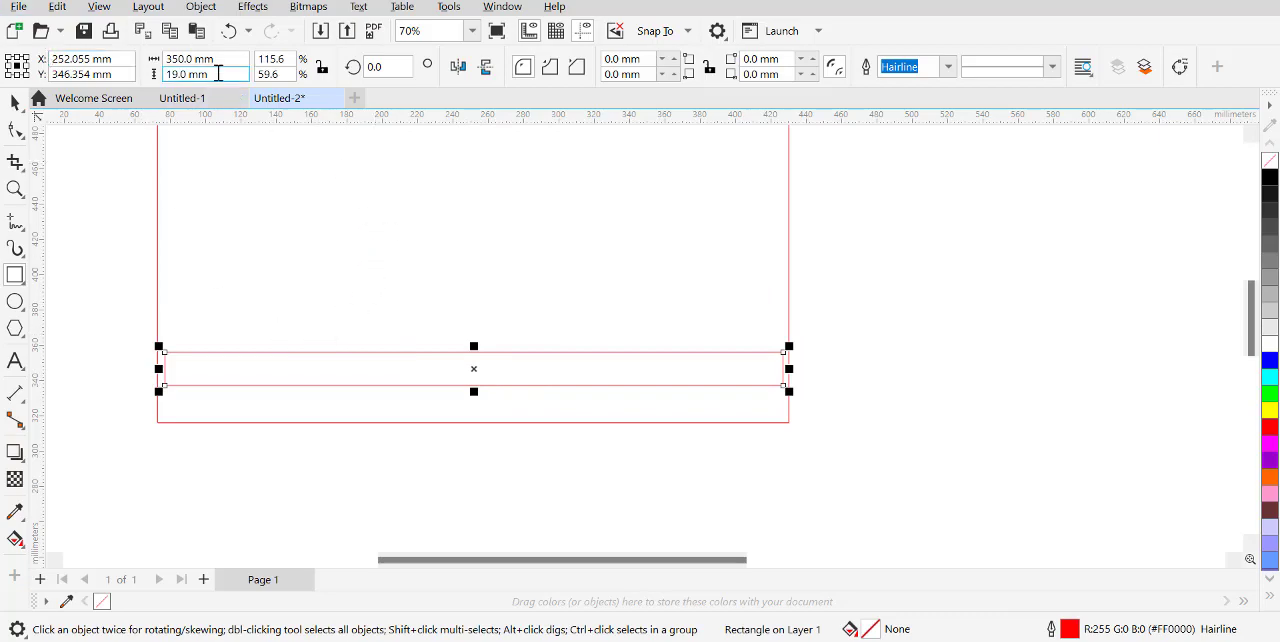
triple_click(190, 74)
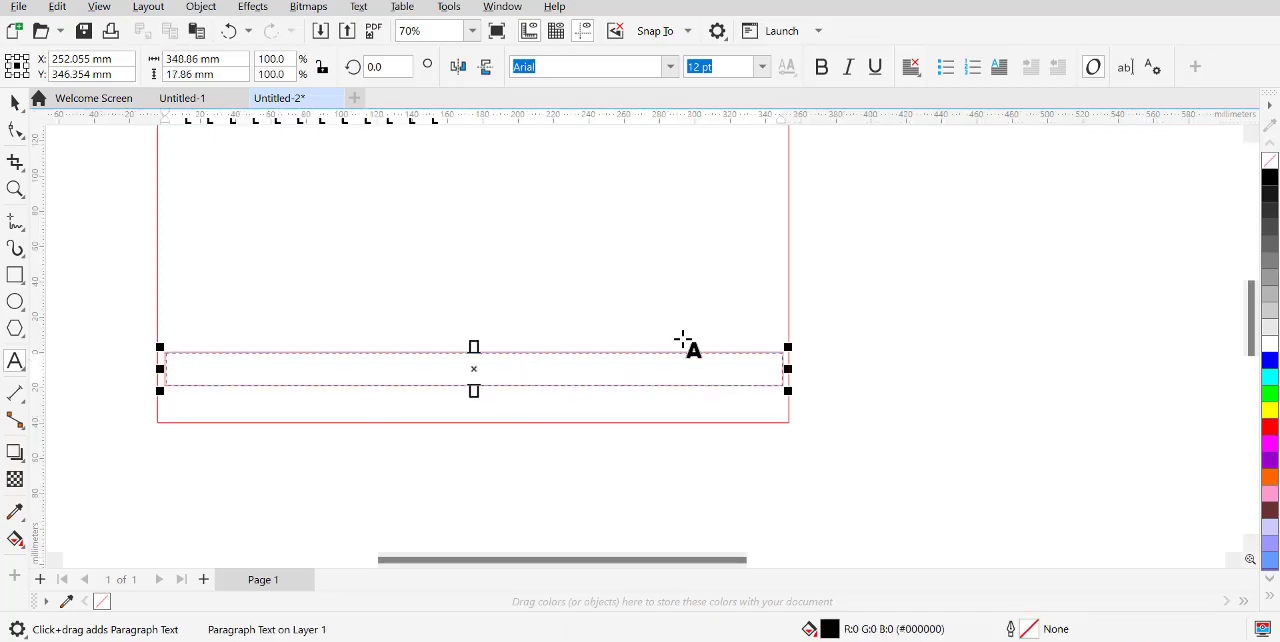
mouse_move(435, 175)
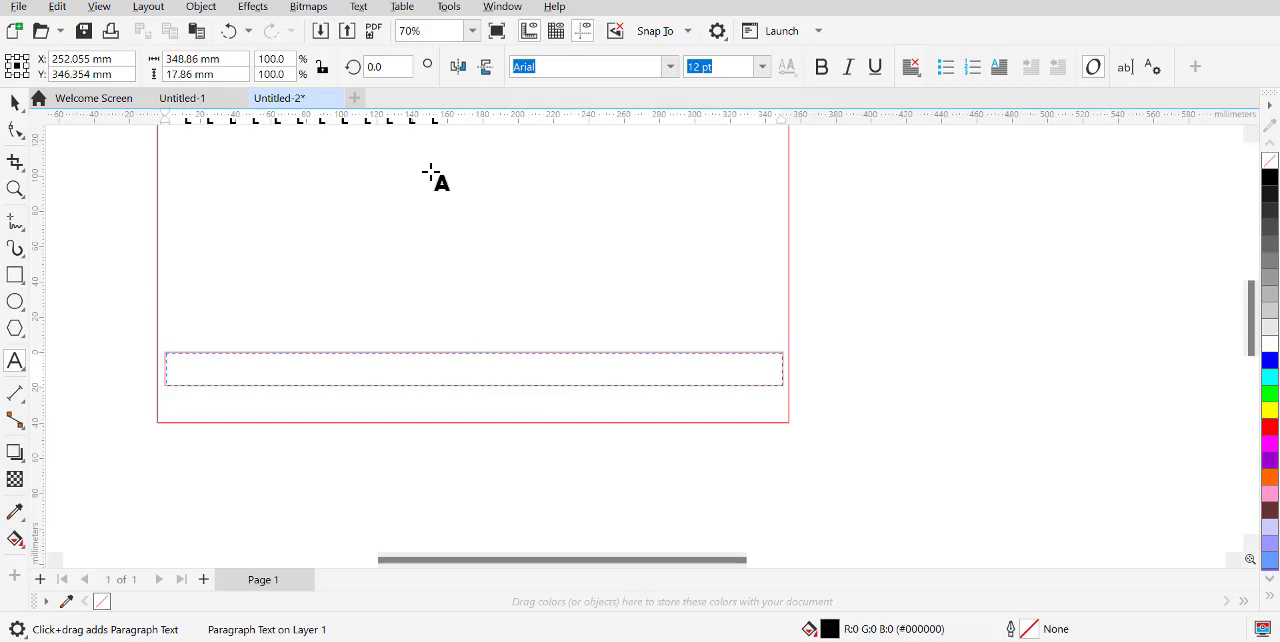
Enter 'Year 10 Timber is life' into the strip's text frame
type("Year 10 Tio")
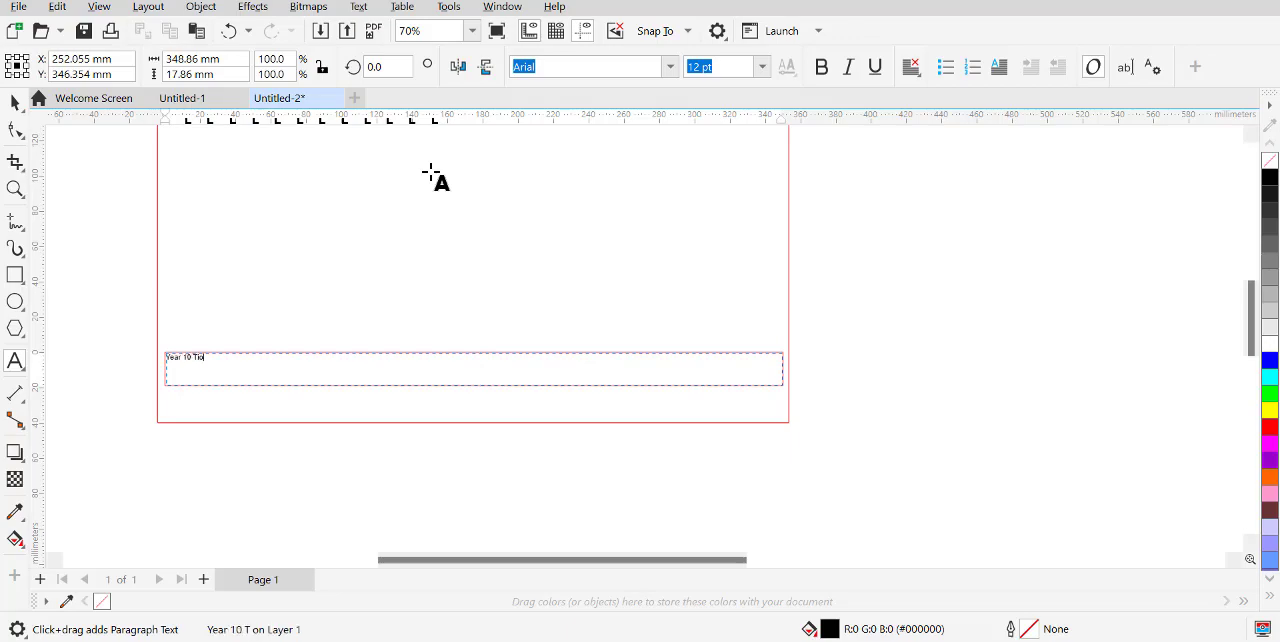
type("imber")
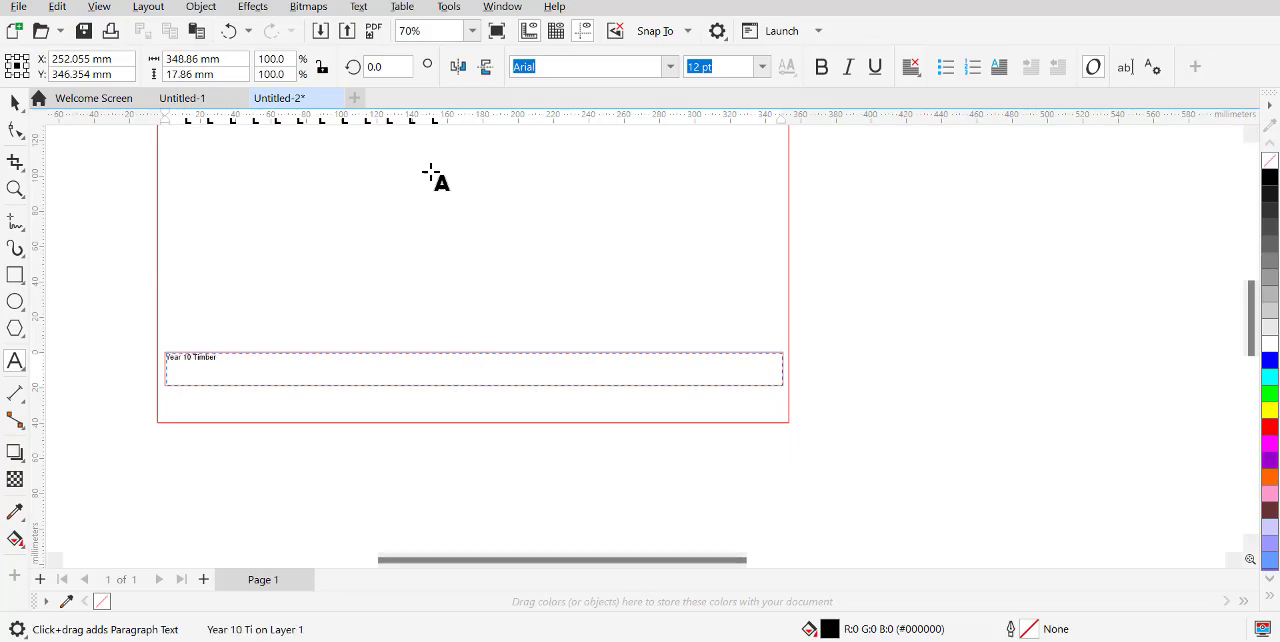
type("is")
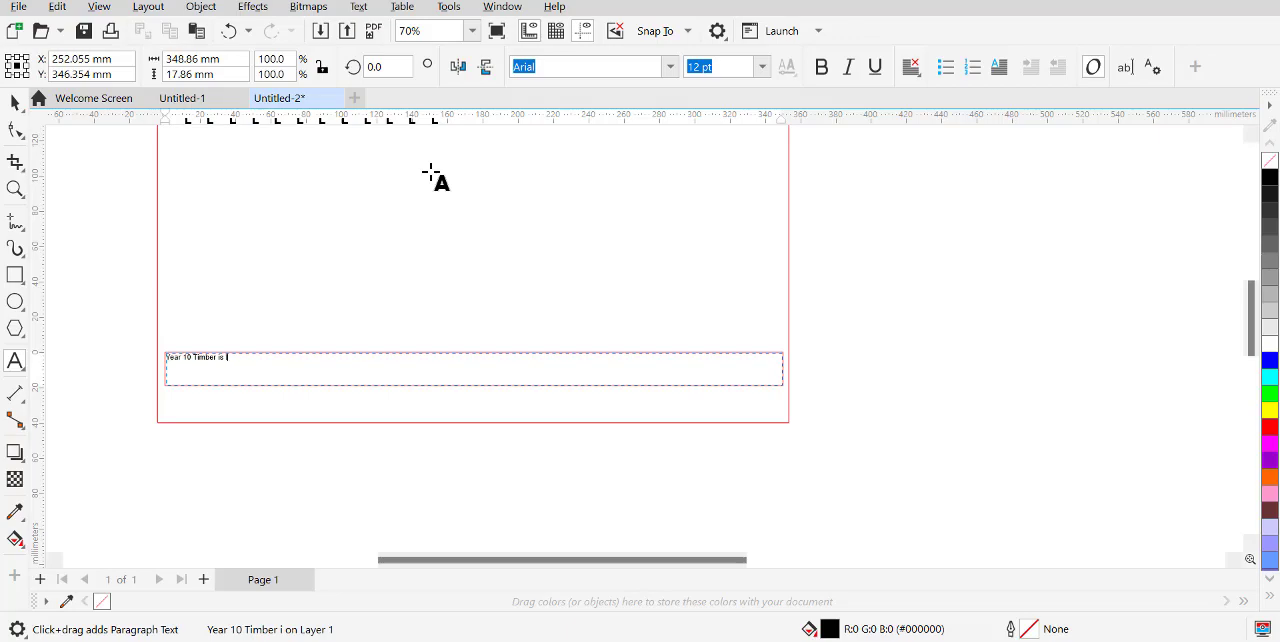
type("life")
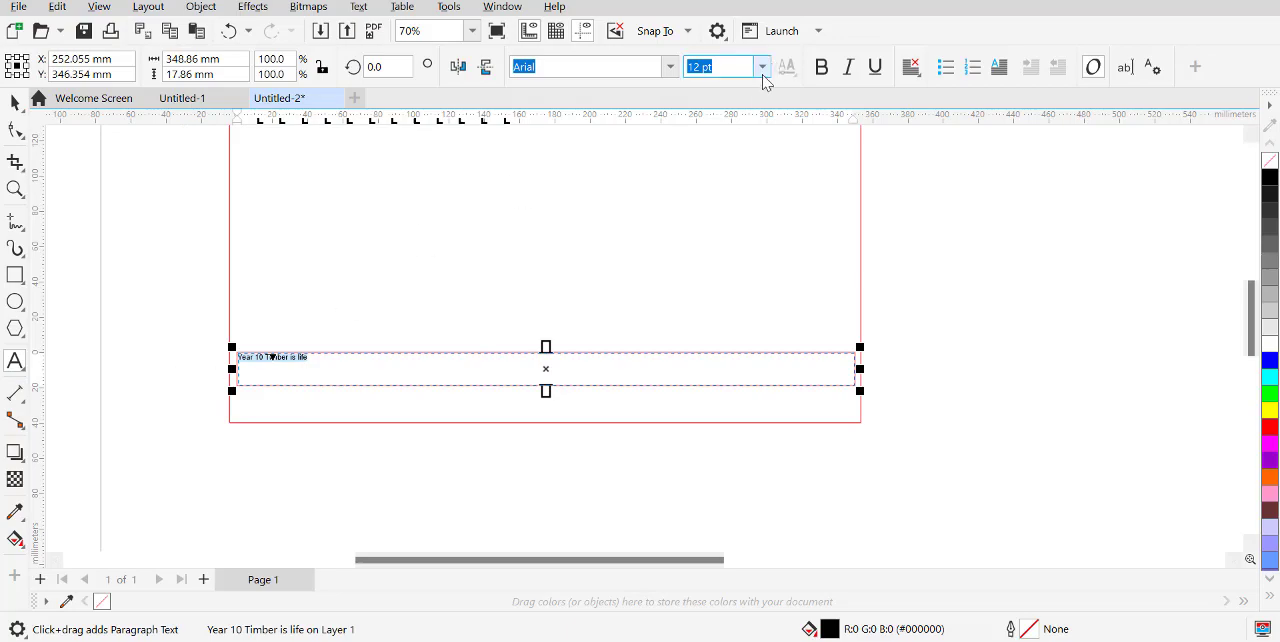
Enlarge the strip text to 40 pt and preview a Copperplate Gothic typeface
left_click(762, 66)
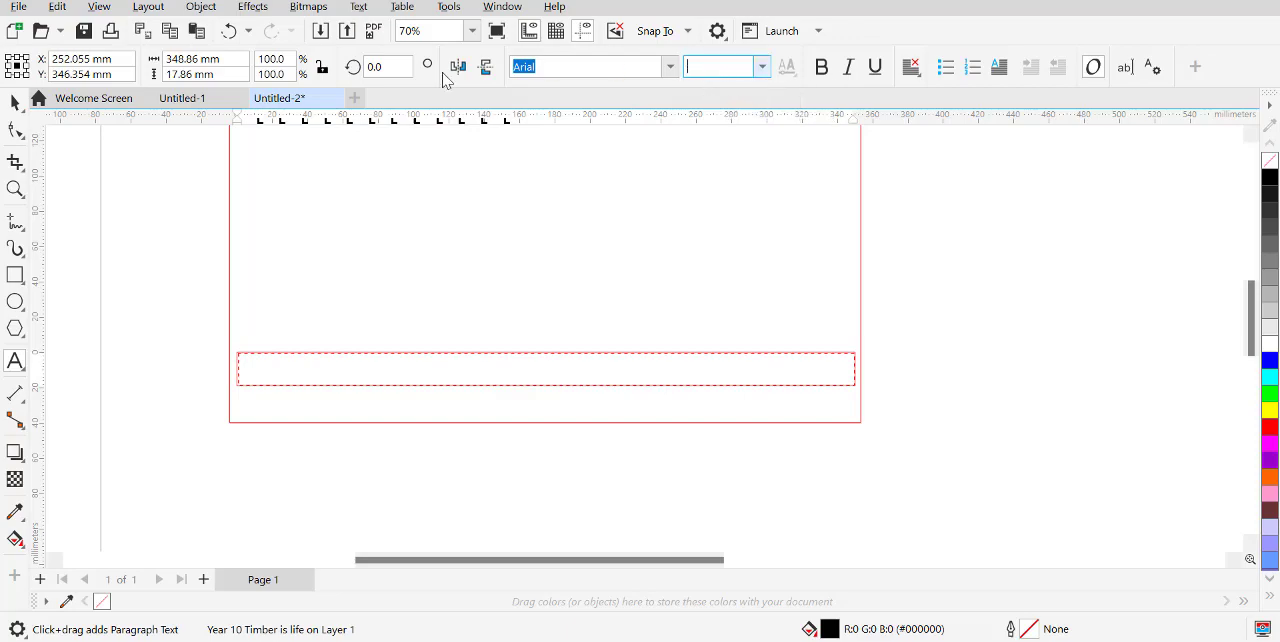
type("50")
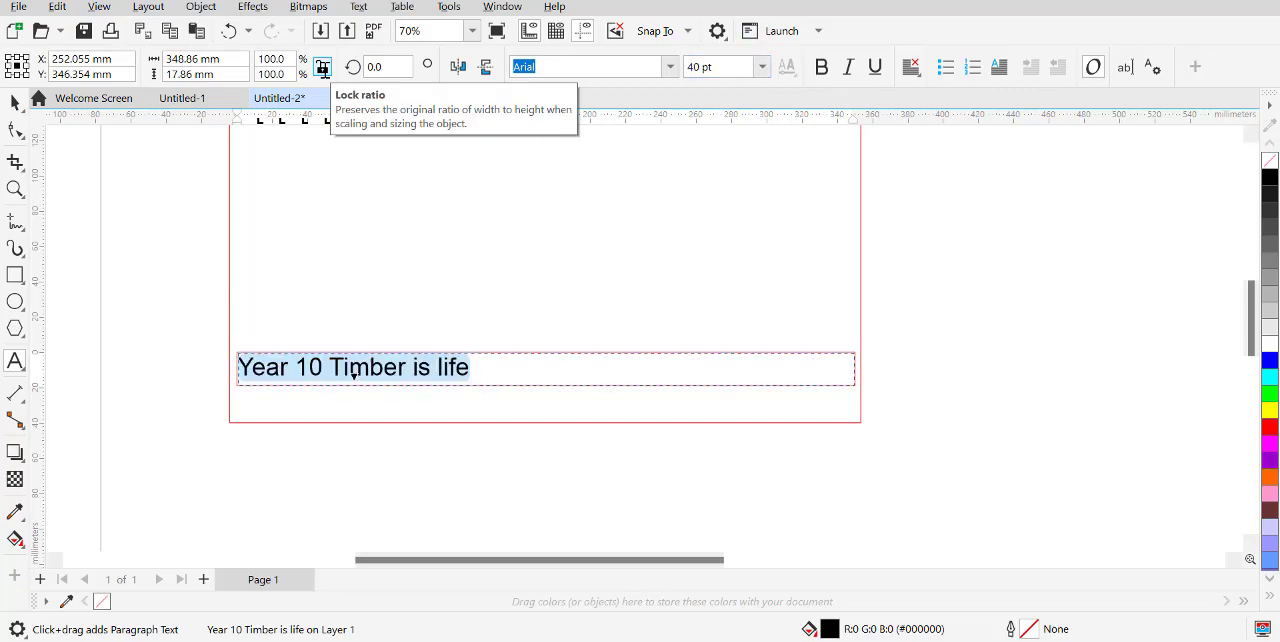
mouse_move(1035, 75)
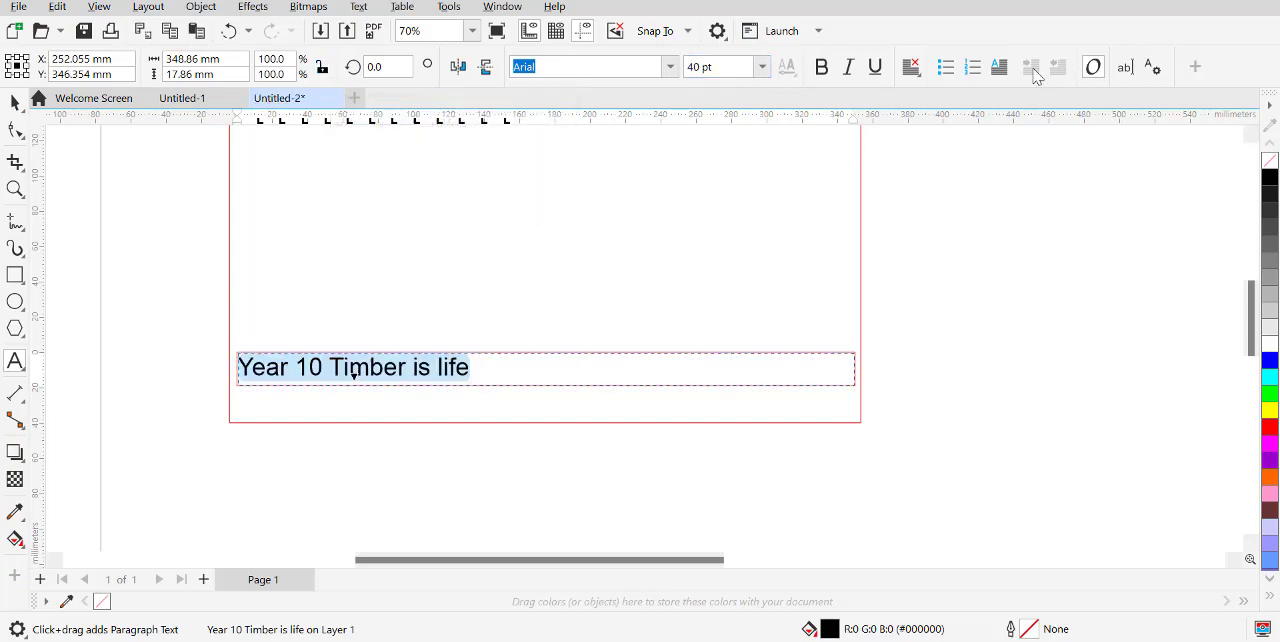
left_click(669, 66)
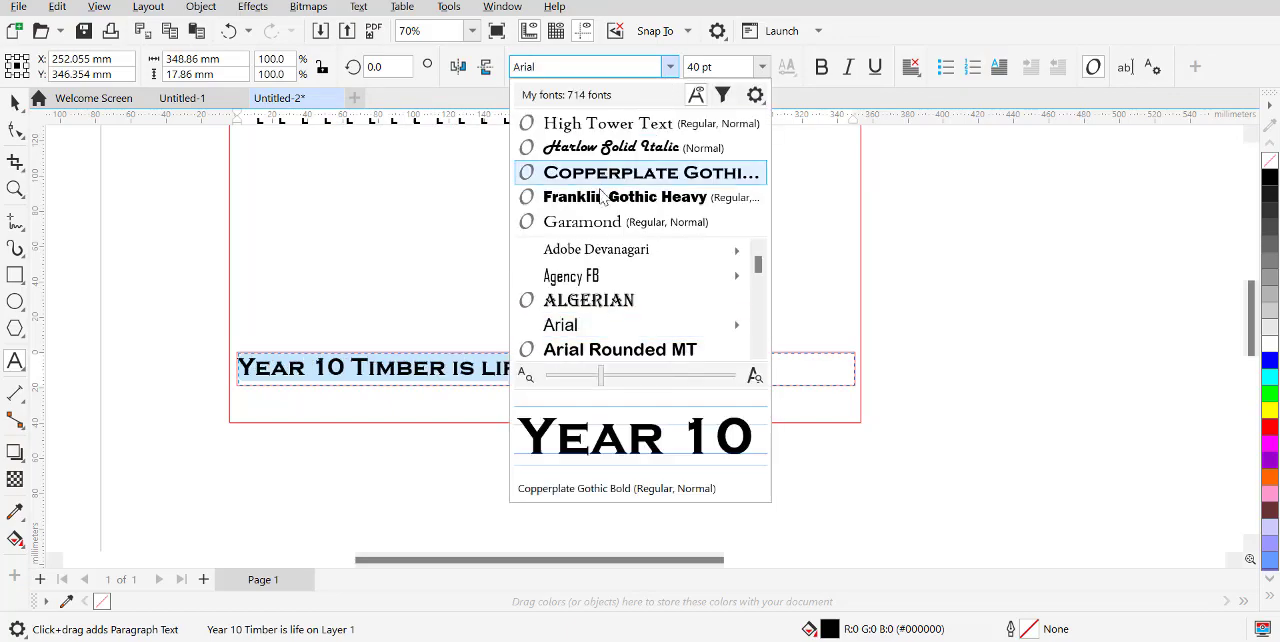
mouse_move(607, 183)
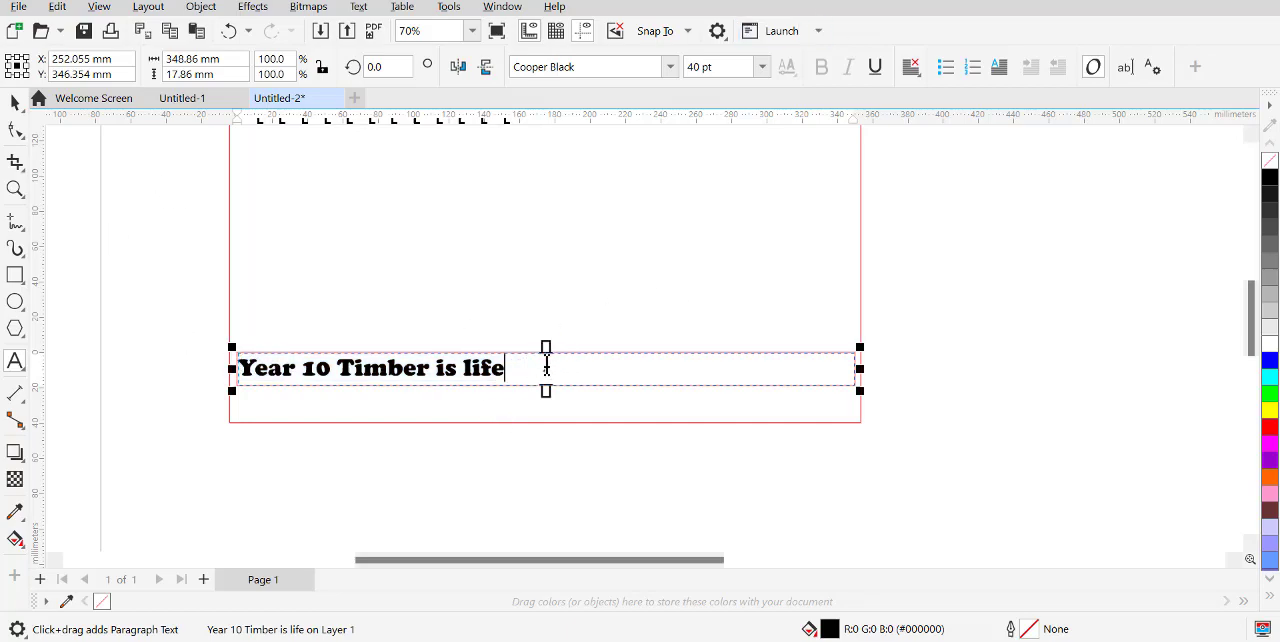
mouse_move(796, 195)
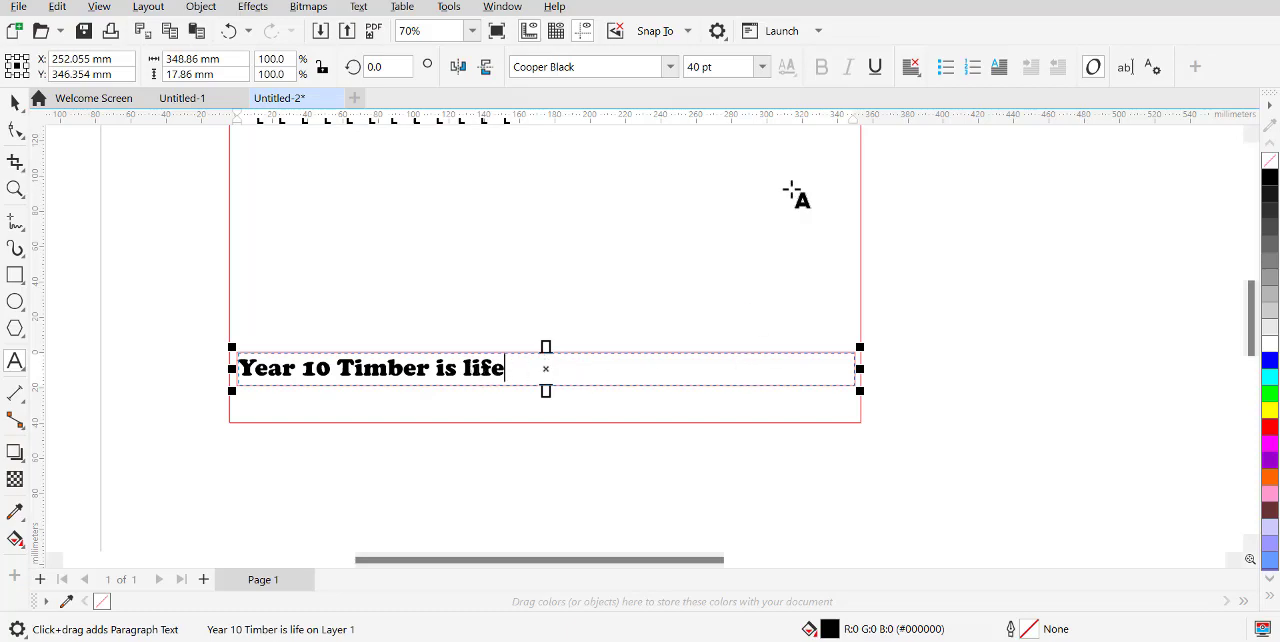
mouse_move(360, 235)
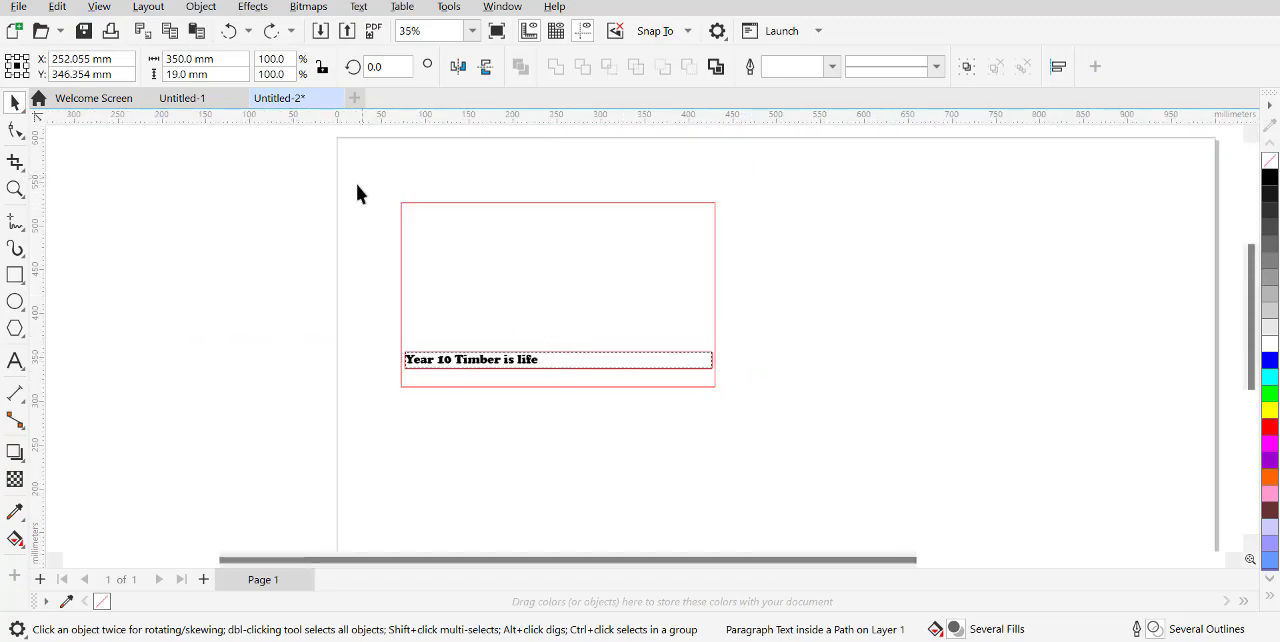
Export the board as a PDF named 'Board Design' into Downloads
left_click(18, 7)
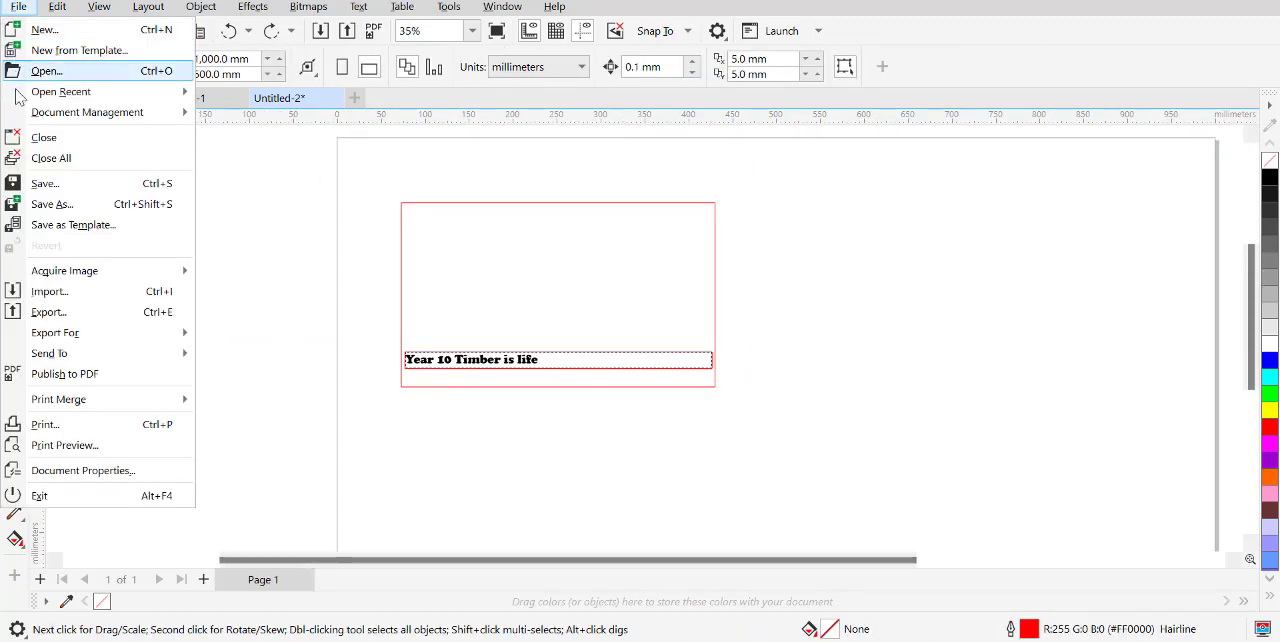
left_click(44, 29)
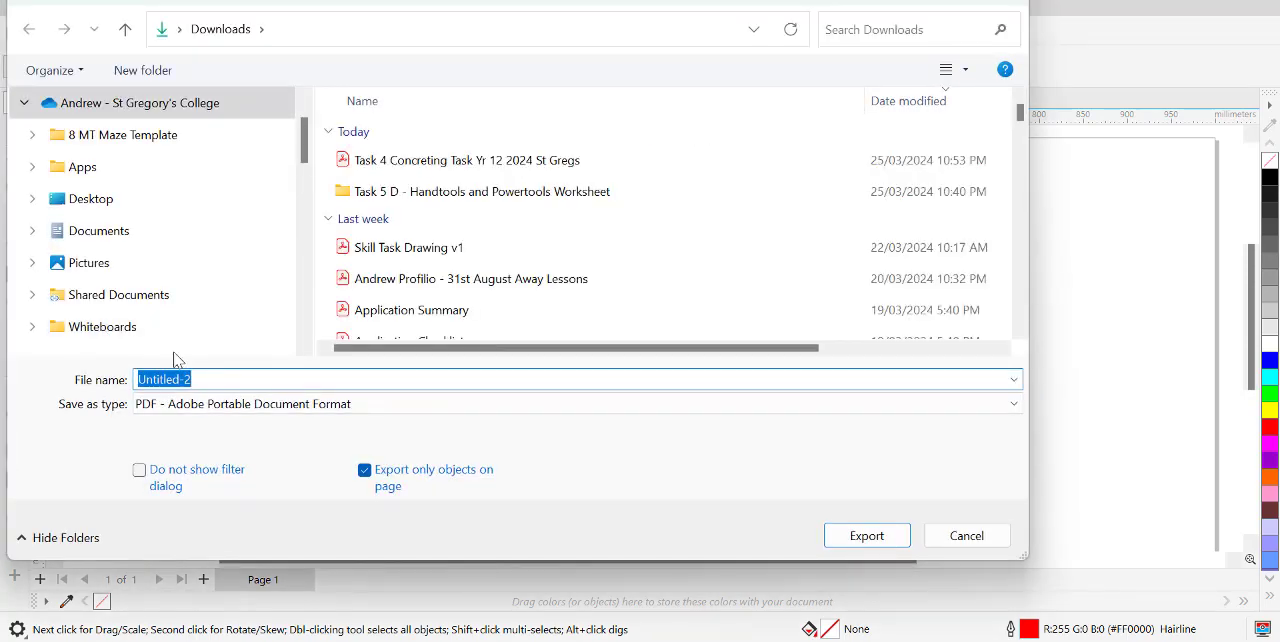
type("Board Design")
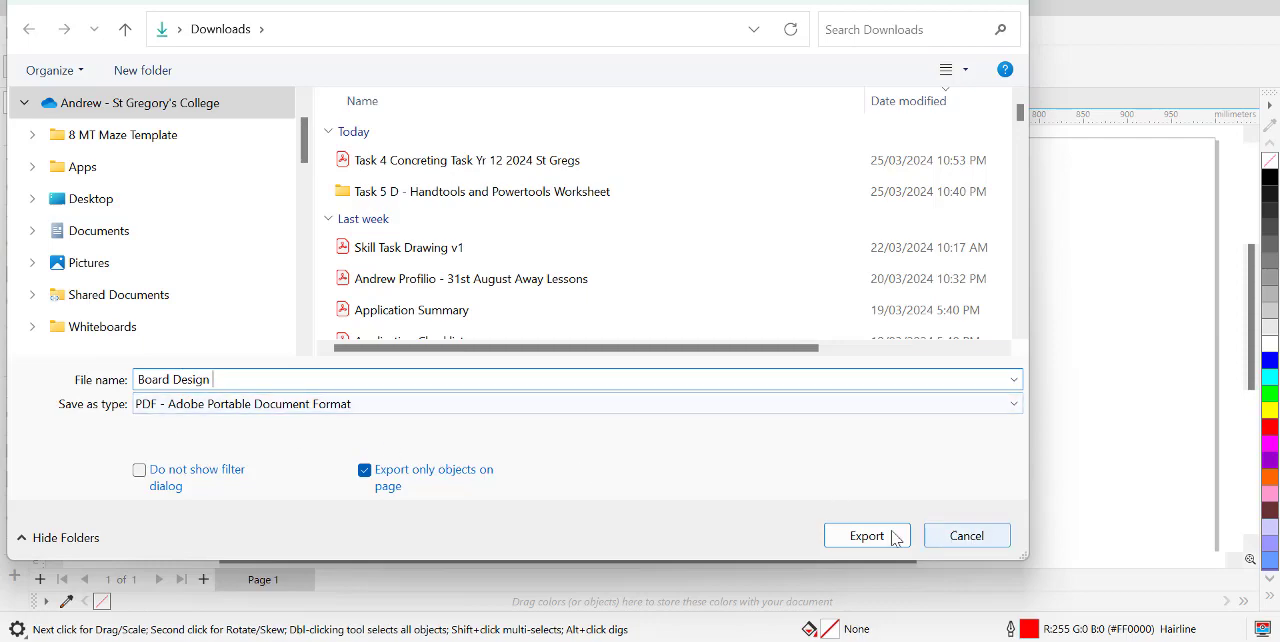
left_click(866, 535)
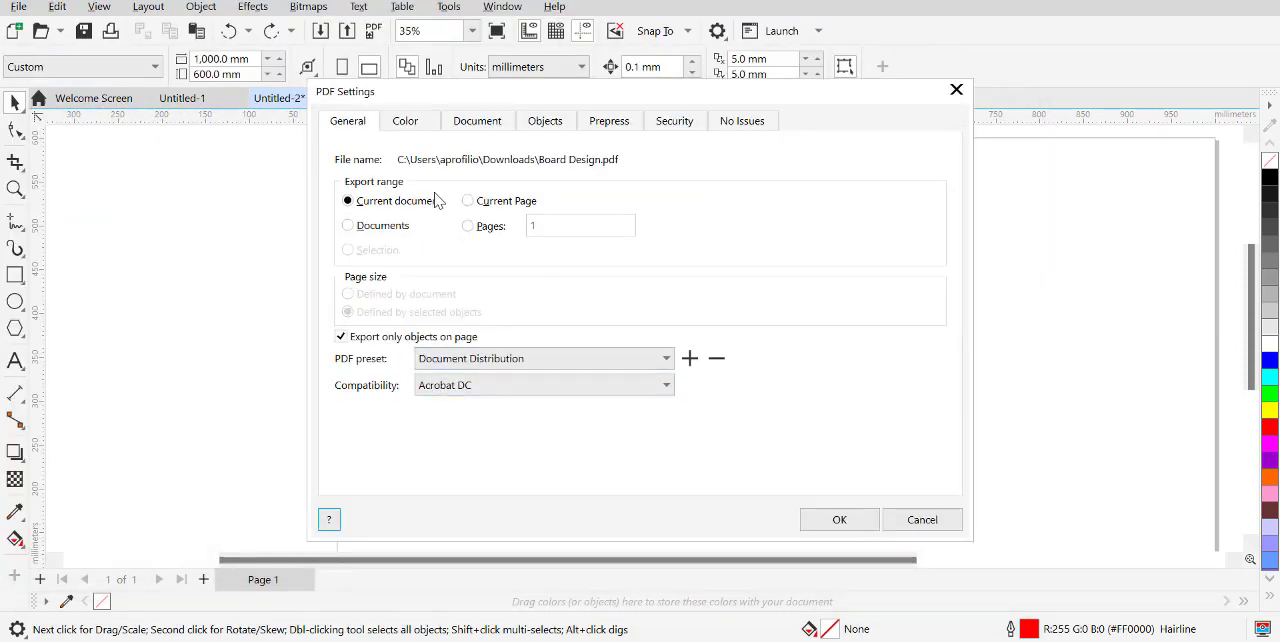
Keep the export range on Current document and accept the PDF settings
left_click(347, 228)
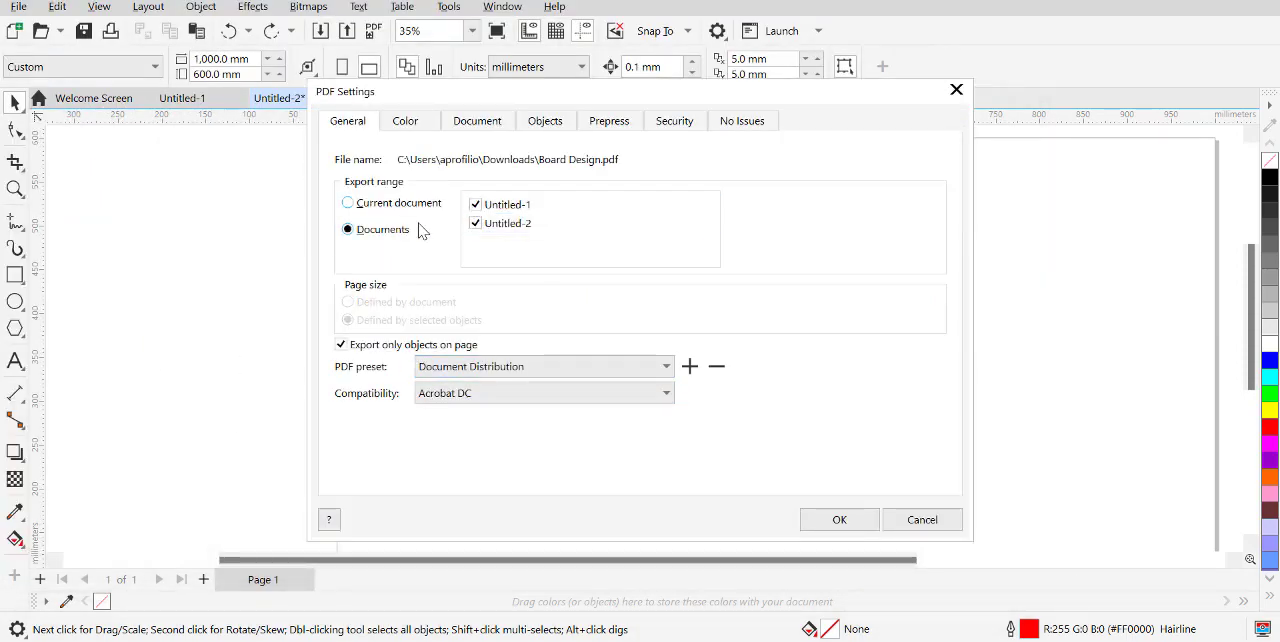
left_click(347, 200)
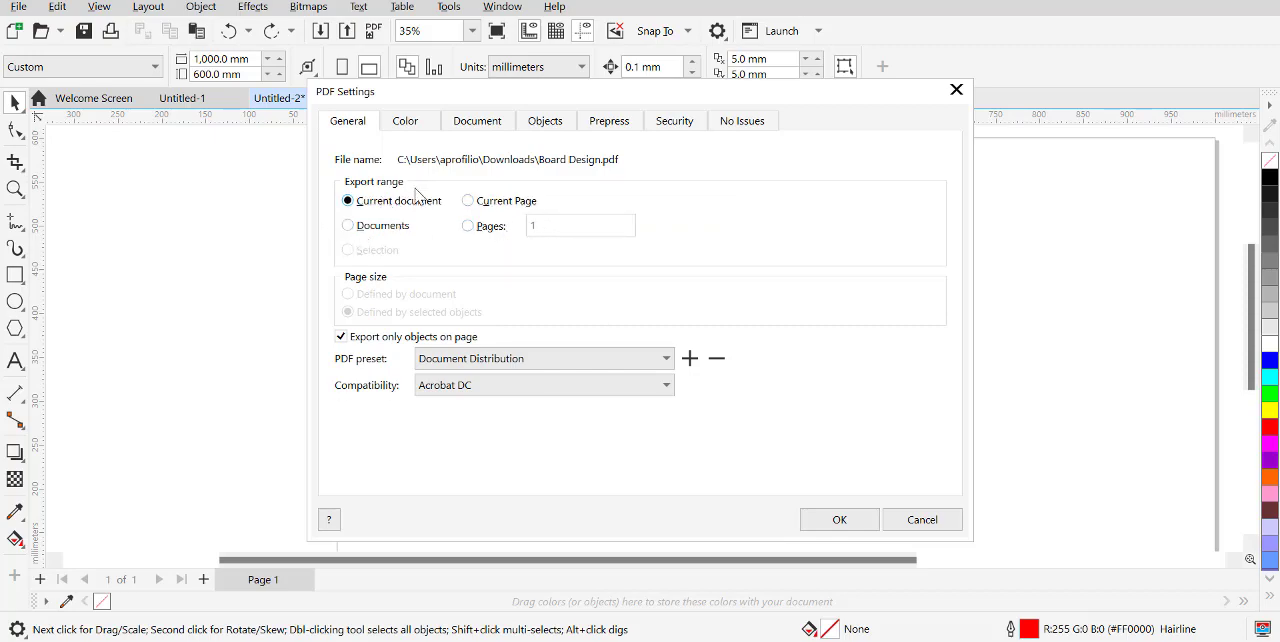
left_click(921, 519)
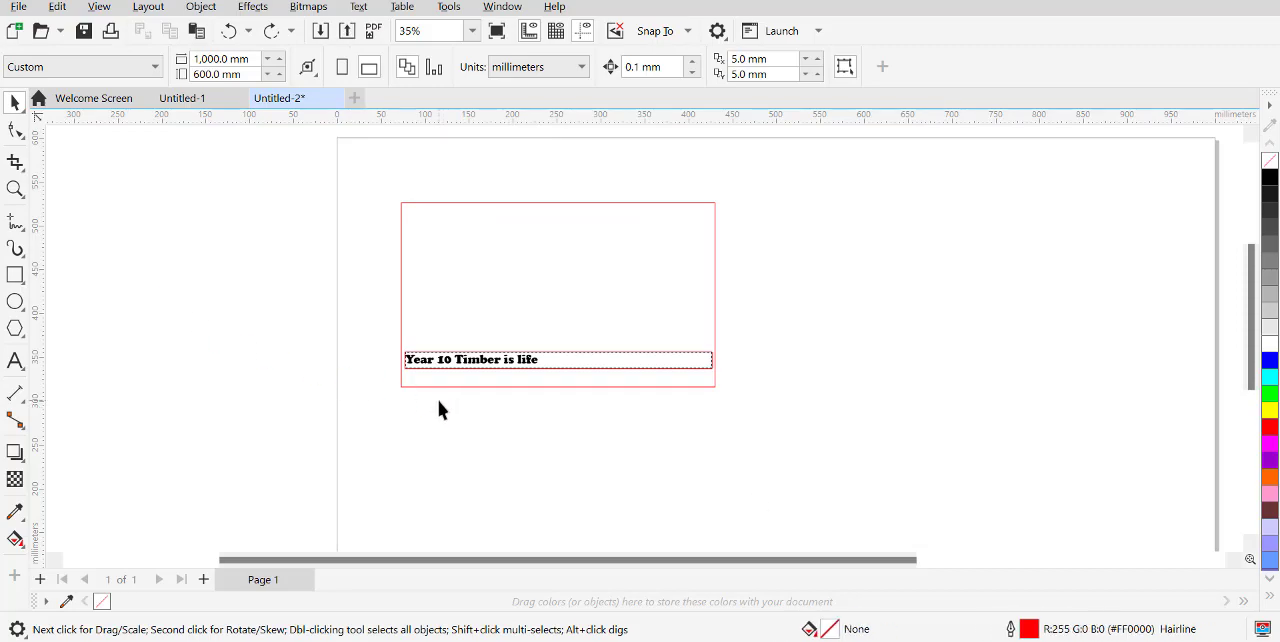
mouse_move(398, 343)
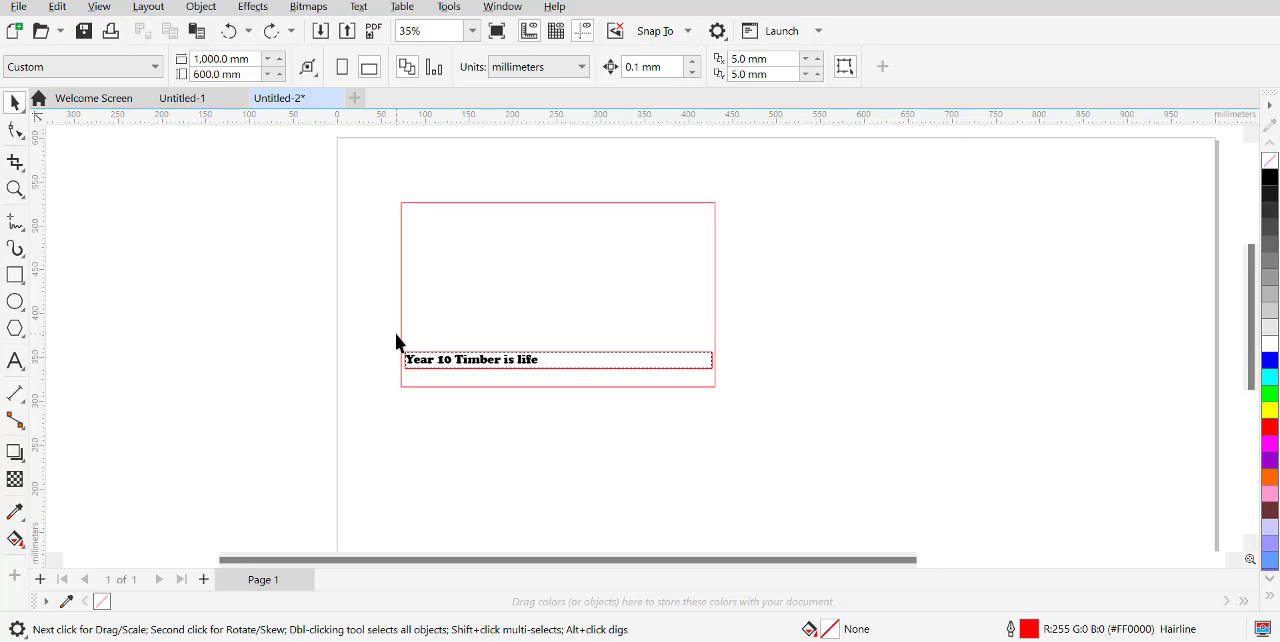
mouse_move(463, 368)
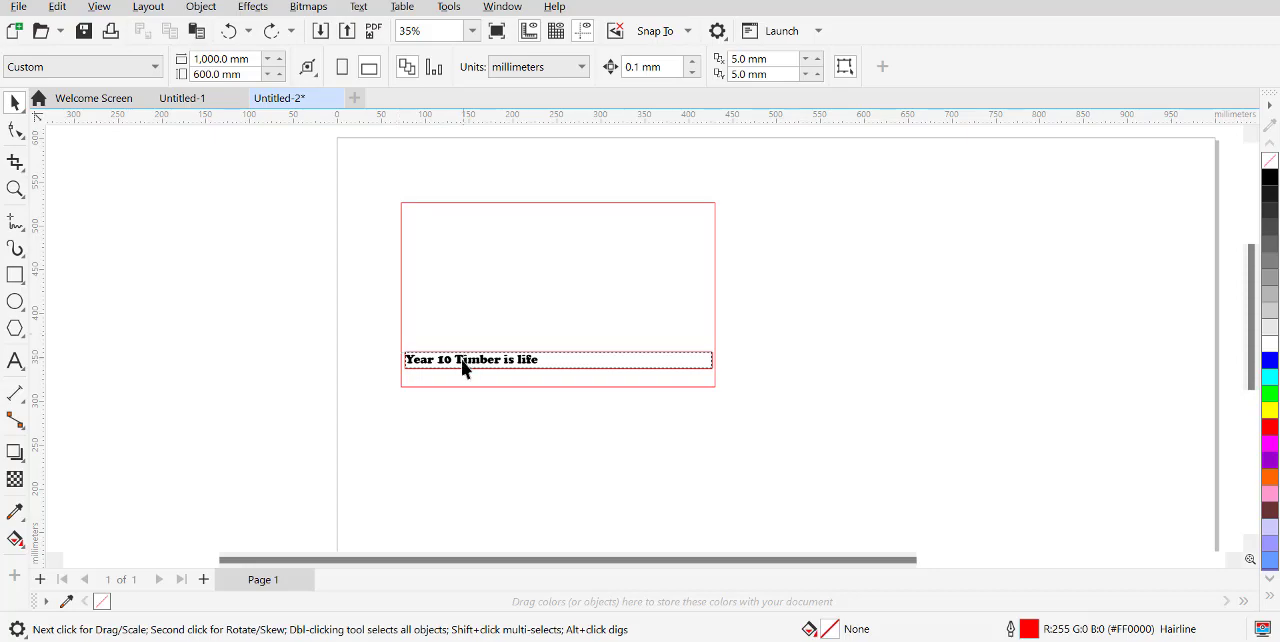
mouse_move(562, 368)
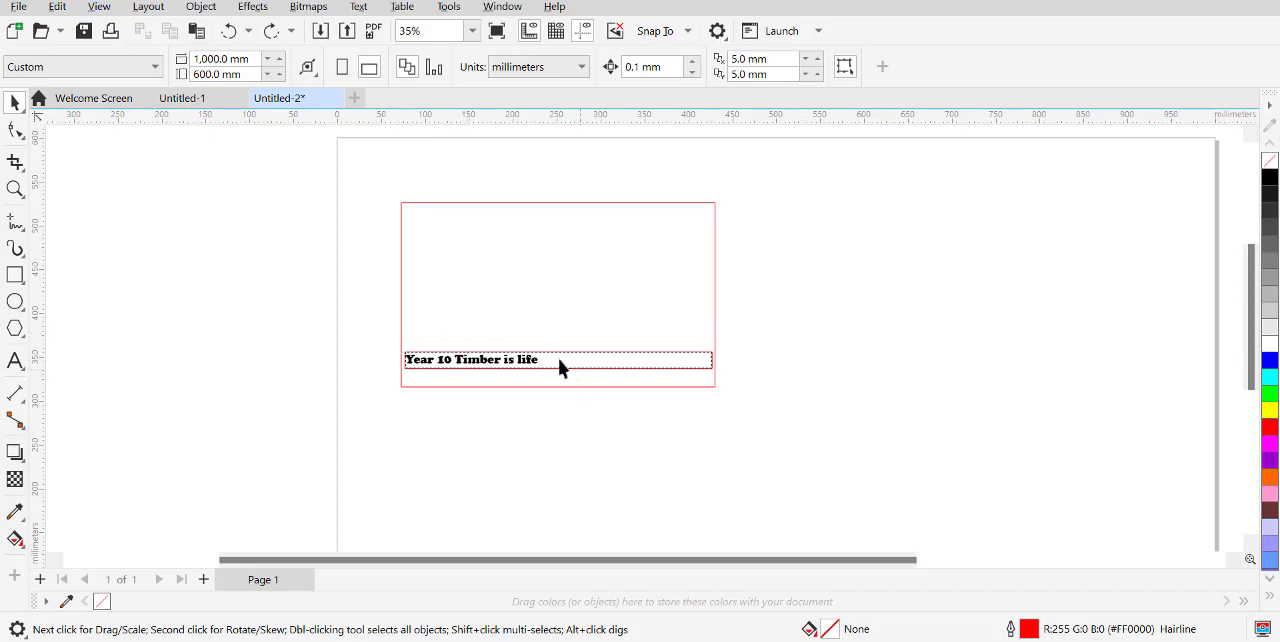
mouse_move(527, 390)
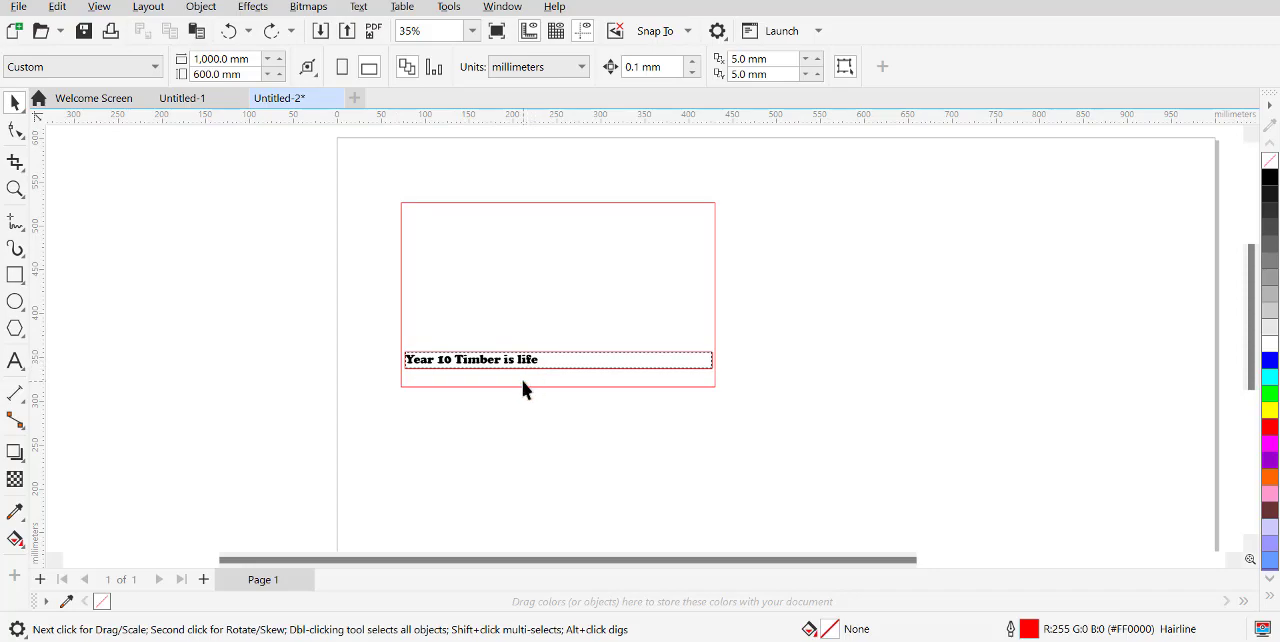
mouse_move(389, 380)
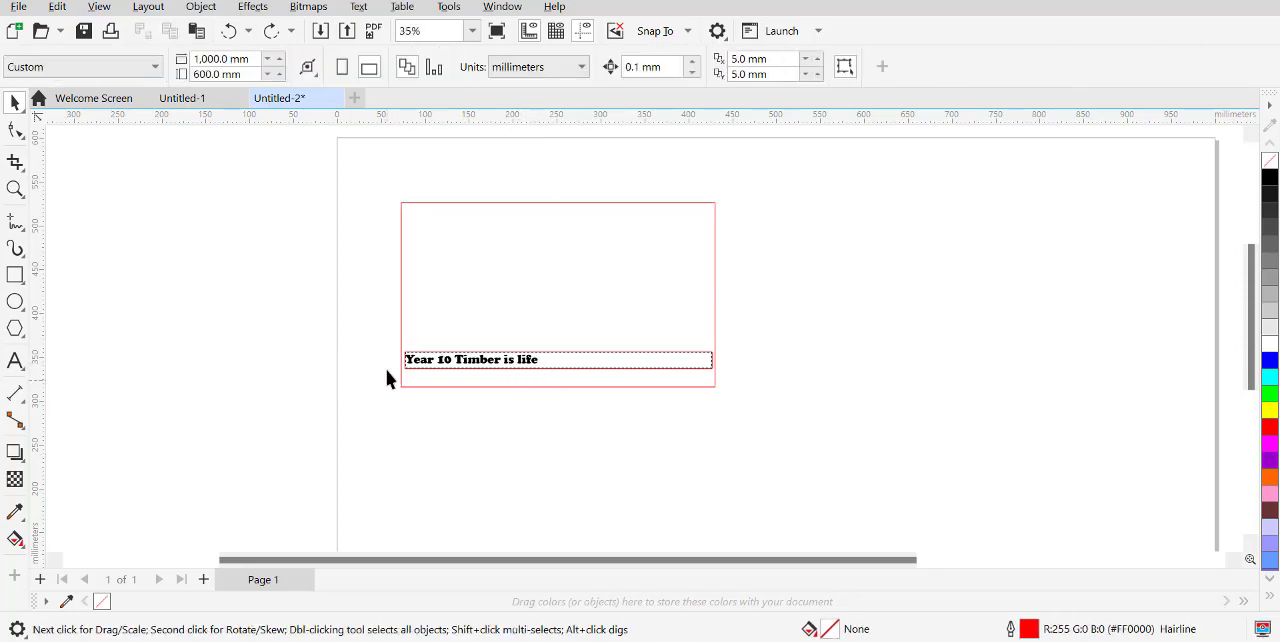